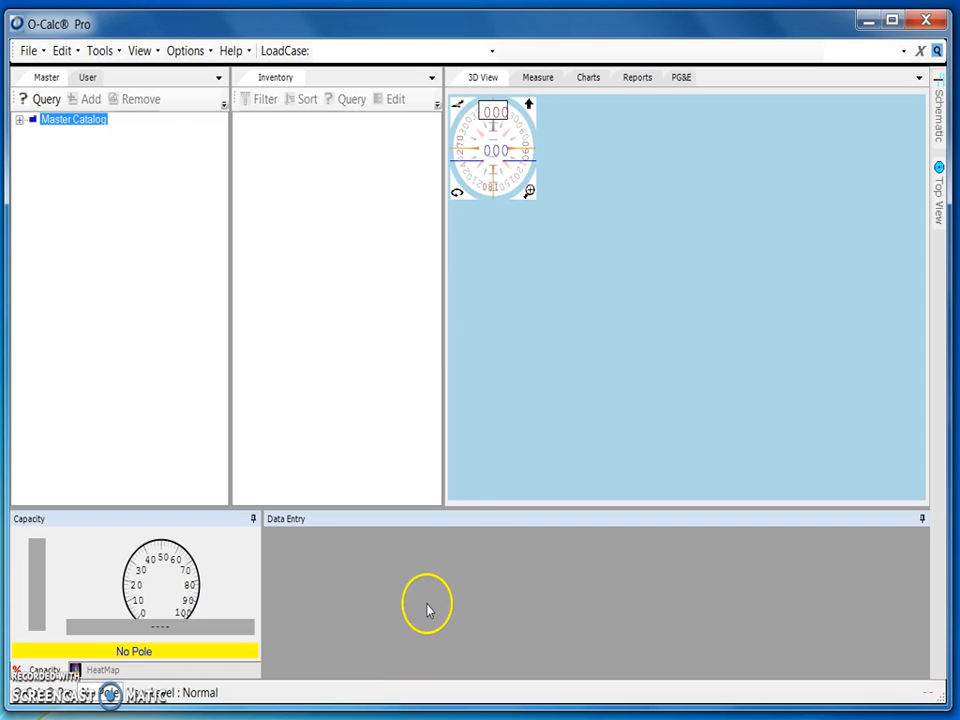
pyautogui.moveTo(238, 190)
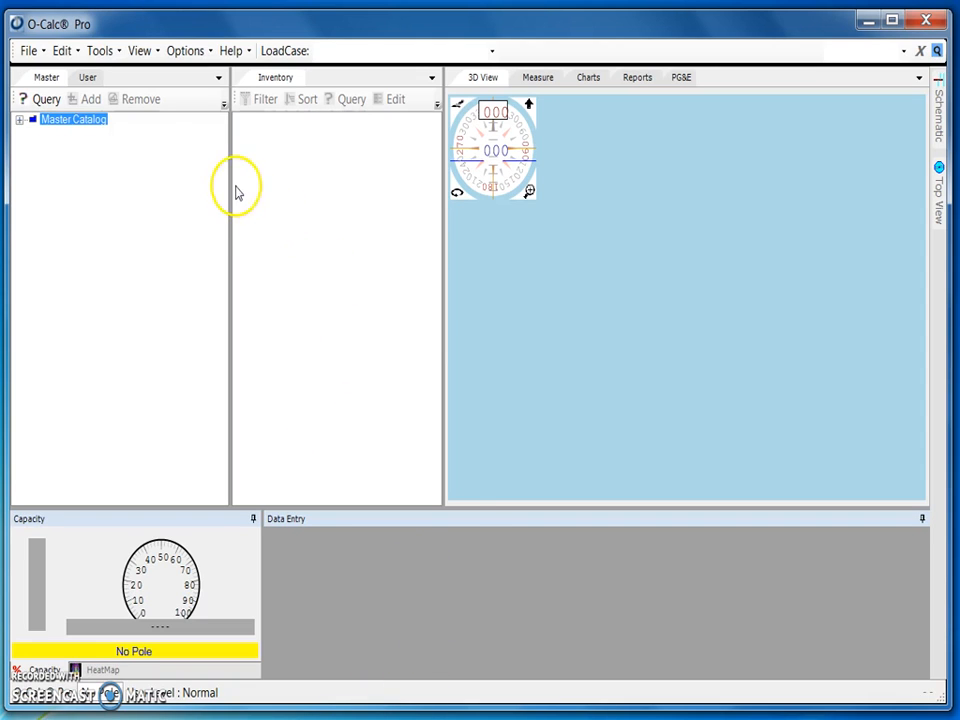
# - Launch Download Plugins and Reports from the Tools > Misc submenu
pyautogui.click(100, 50)
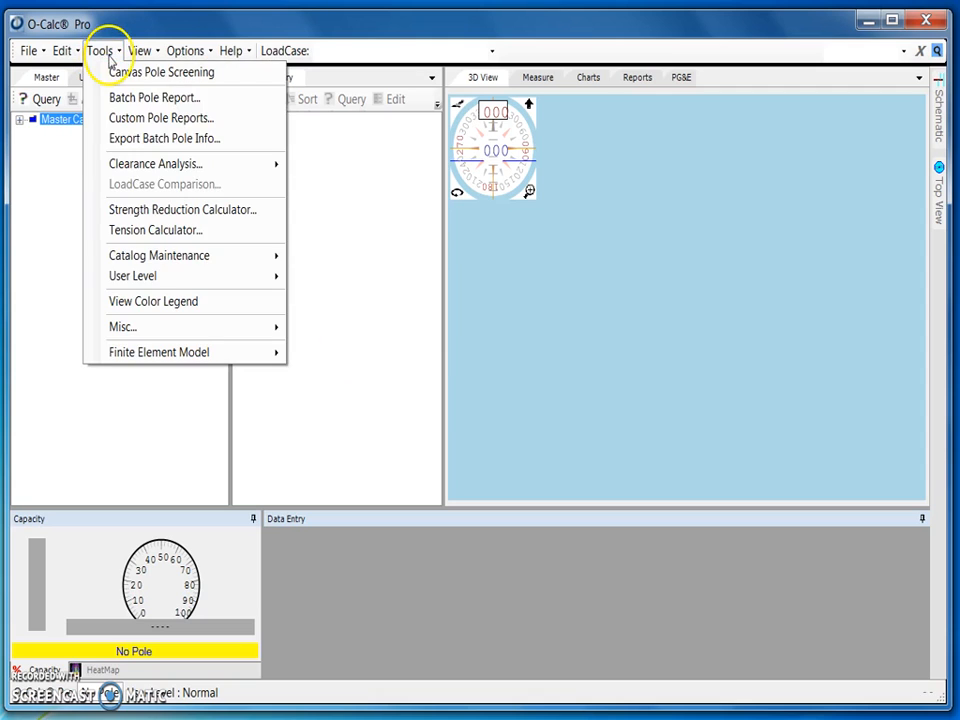
pyautogui.moveTo(123, 327)
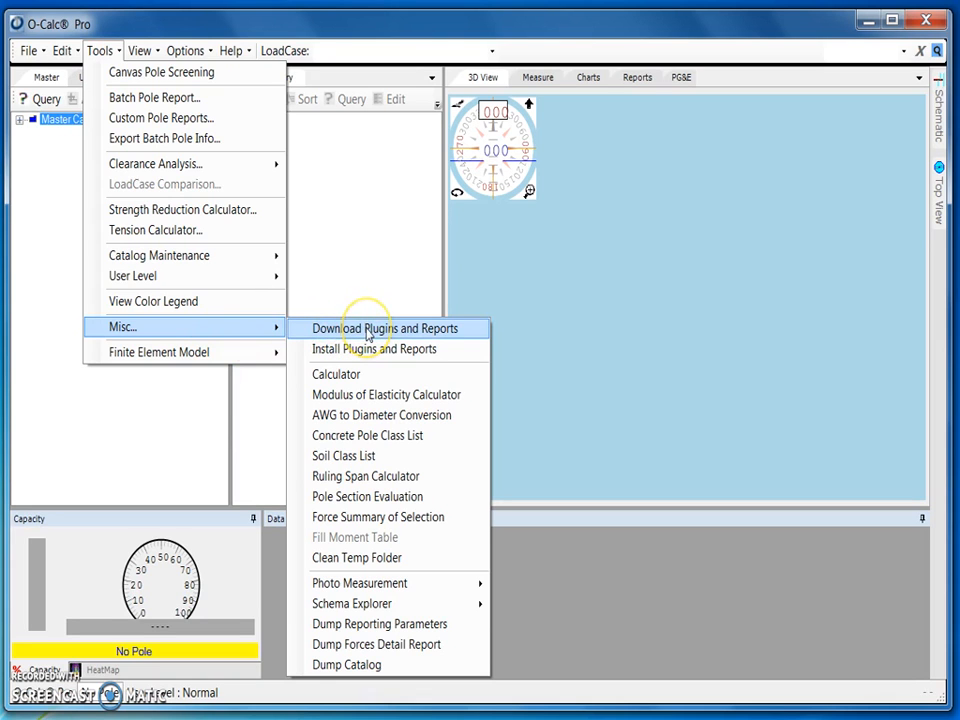
pyautogui.click(385, 328)
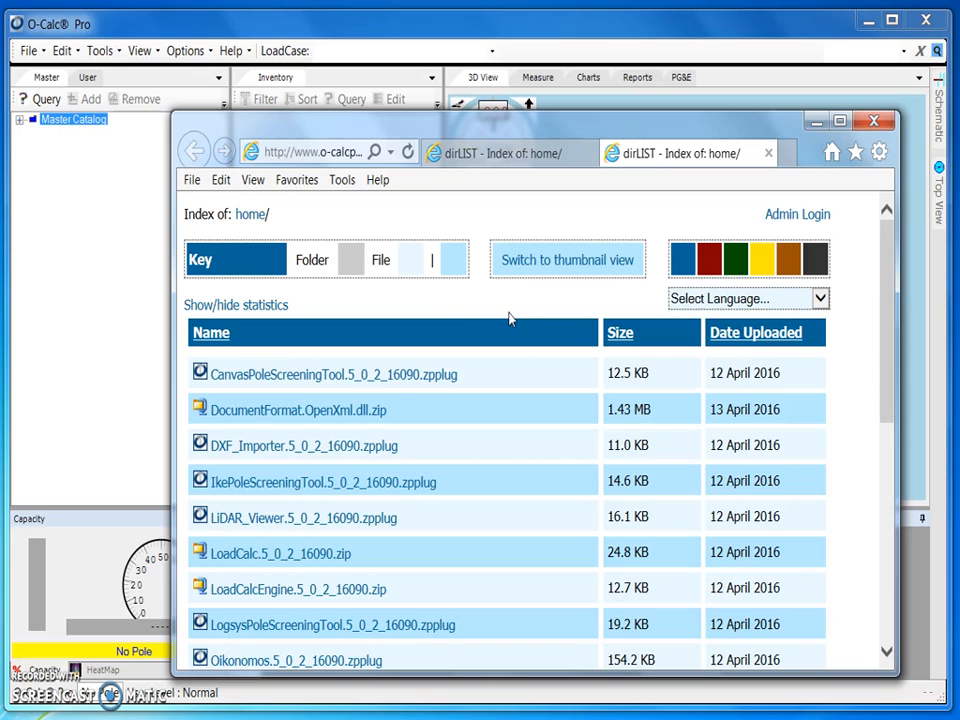
pyautogui.moveTo(275, 452)
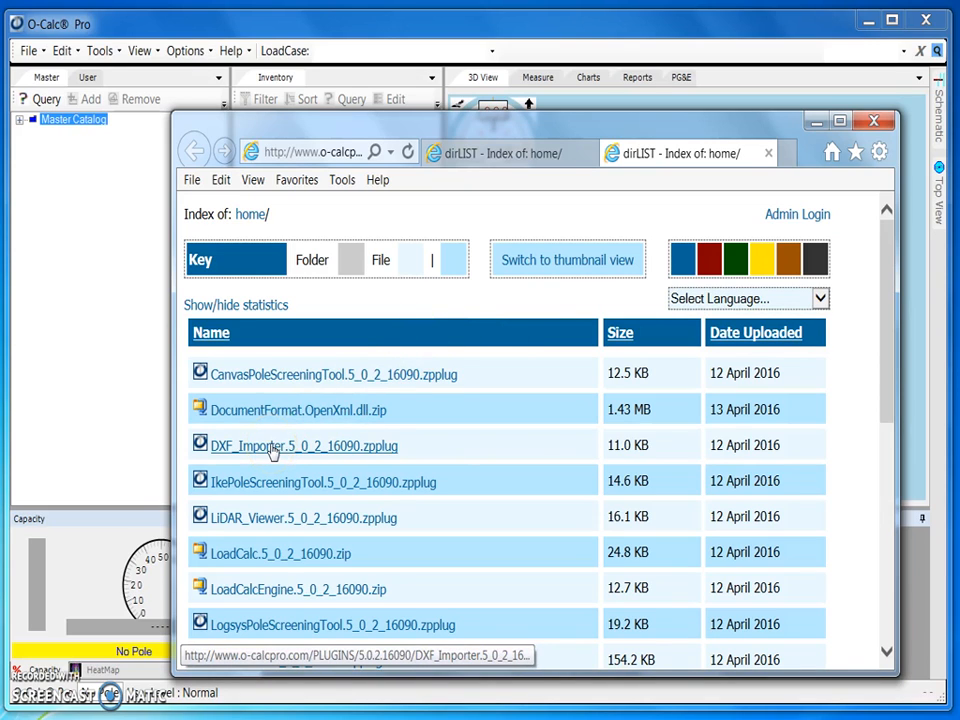
# - Save DXF_Importer.5_0_2_16090.zpplug via Save As into the Downloads folder
pyautogui.click(303, 445)
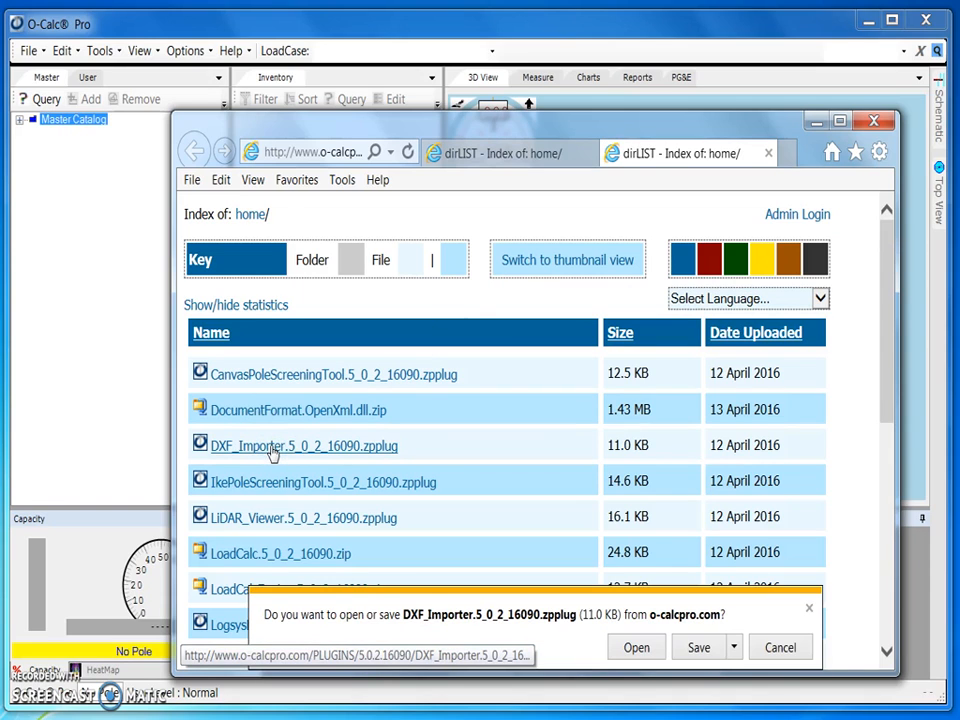
pyautogui.moveTo(457, 474)
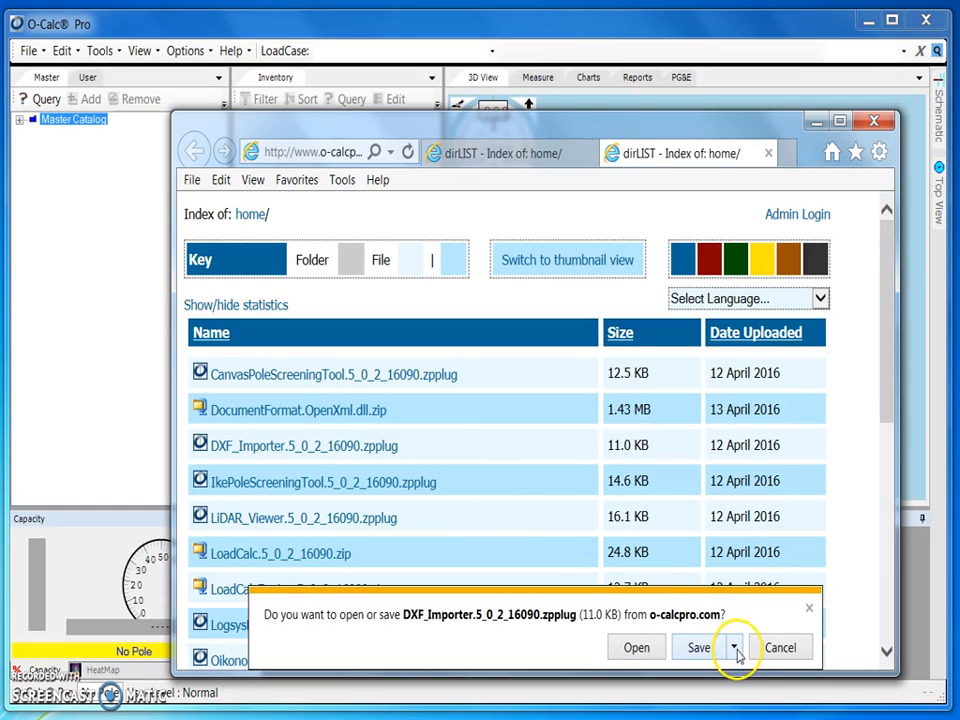
pyautogui.click(735, 647)
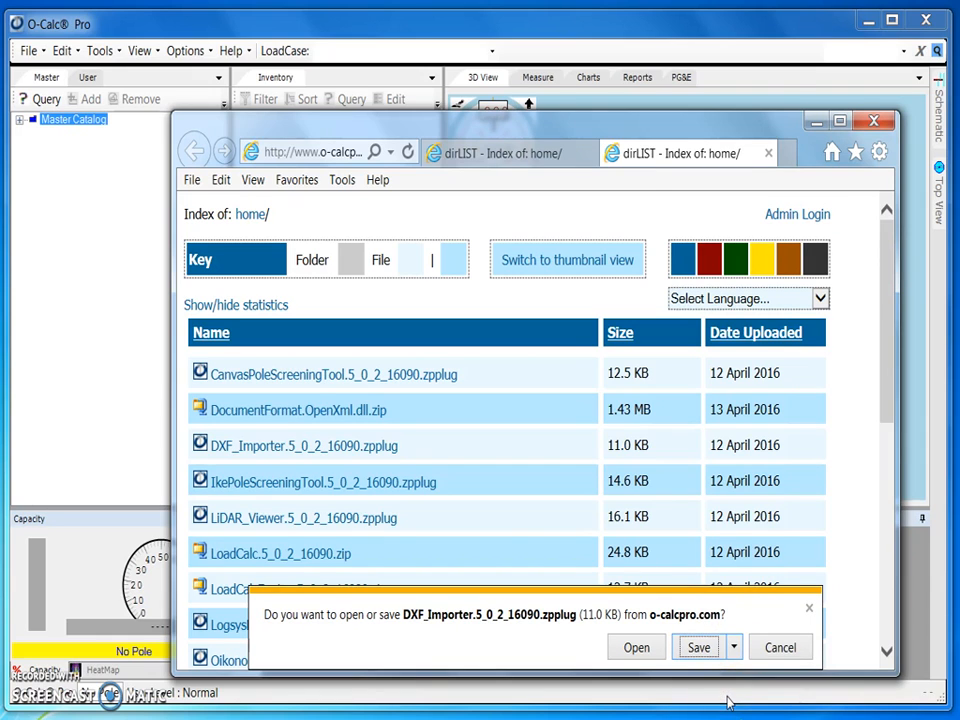
pyautogui.click(698, 647)
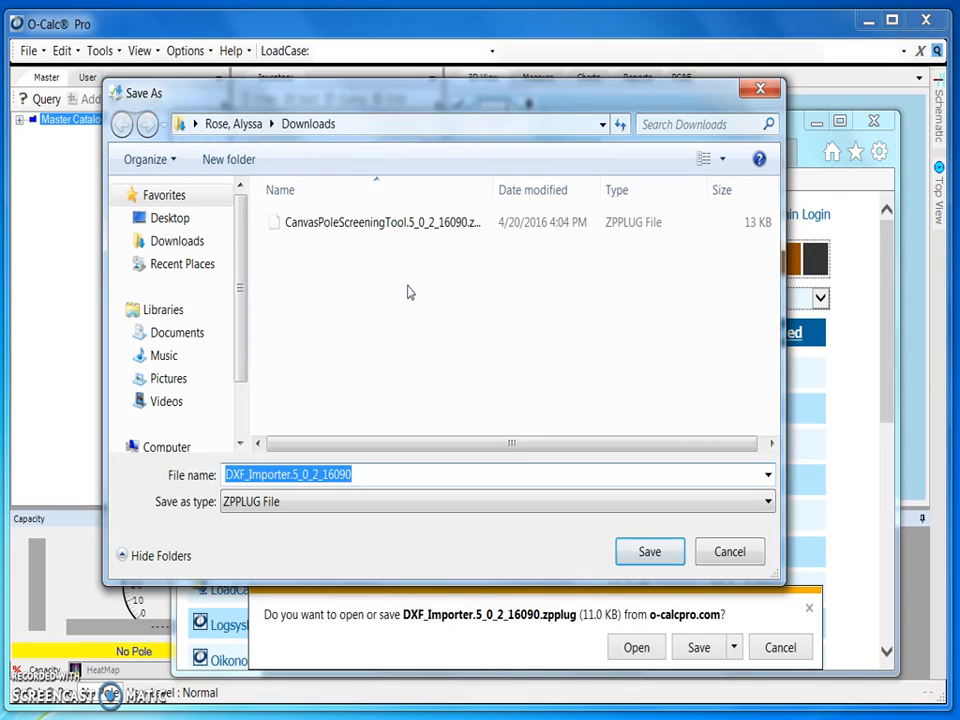
pyautogui.moveTo(560, 380)
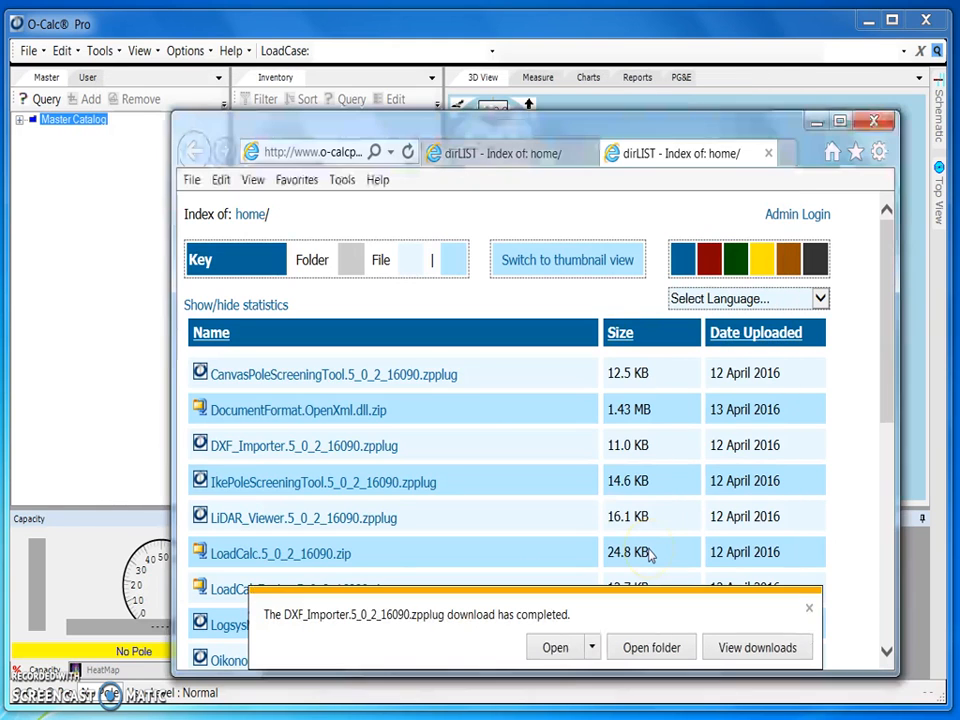
pyautogui.moveTo(485, 653)
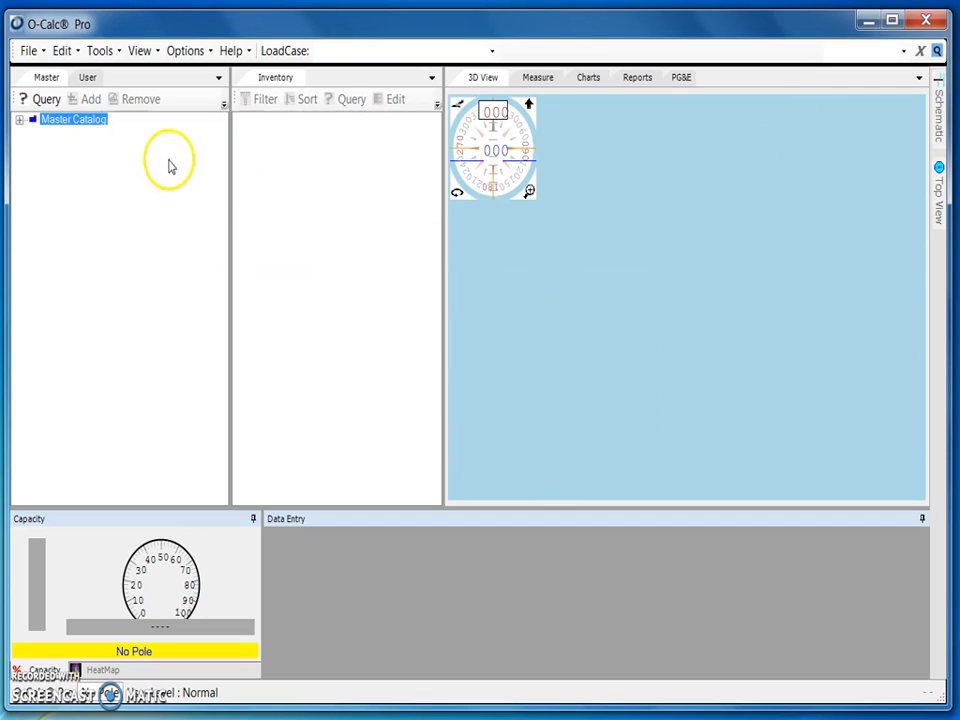
pyautogui.moveTo(100, 50)
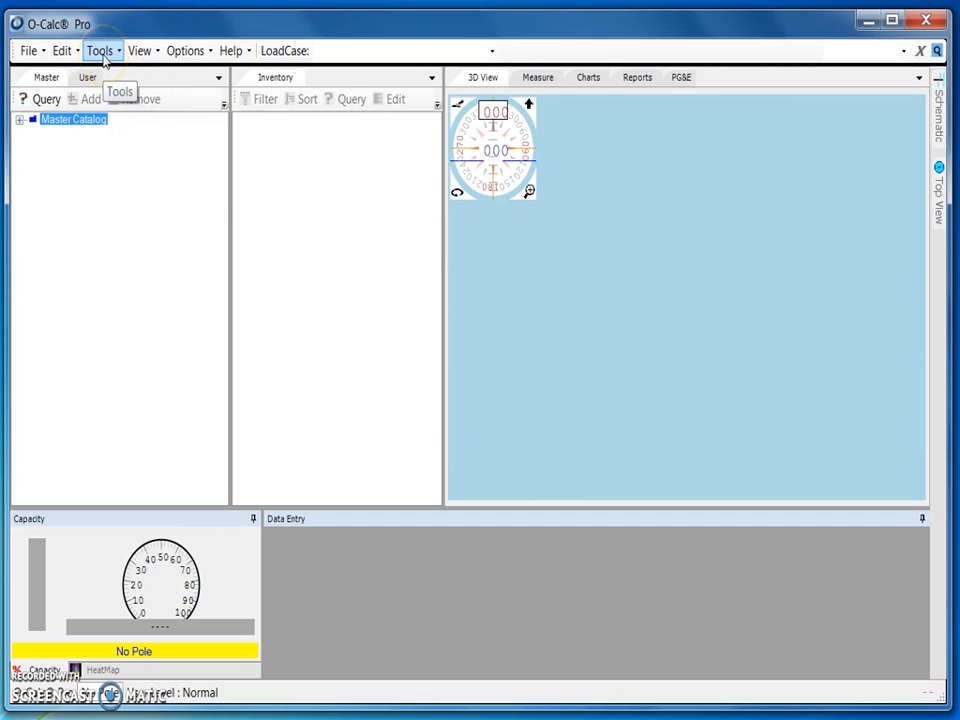
# - Return to O-Calc Pro and open the Tools menu toward Install Plugins and Reports
pyautogui.click(99, 50)
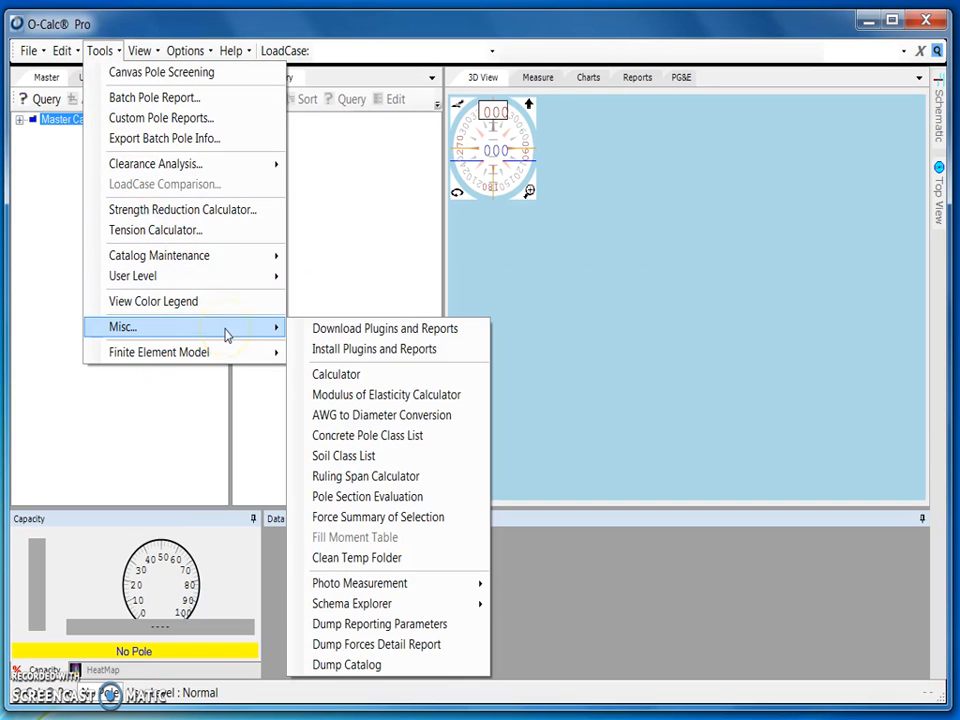
pyautogui.moveTo(374, 349)
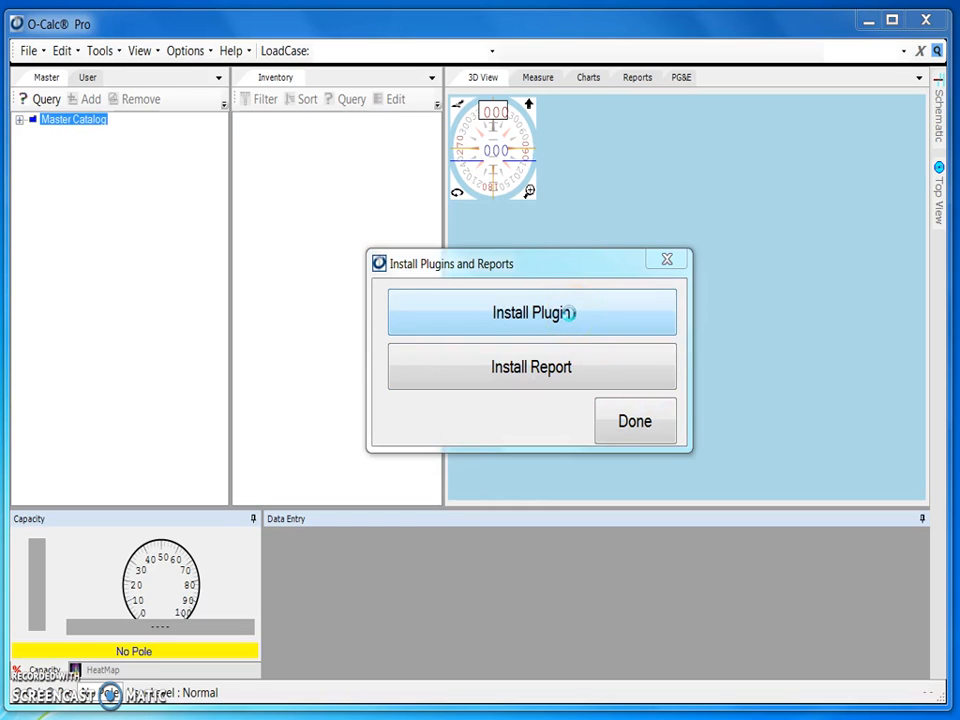
# - Install the plugin file DXF_Importer.5_0_2_16090.zpplug
pyautogui.click(531, 312)
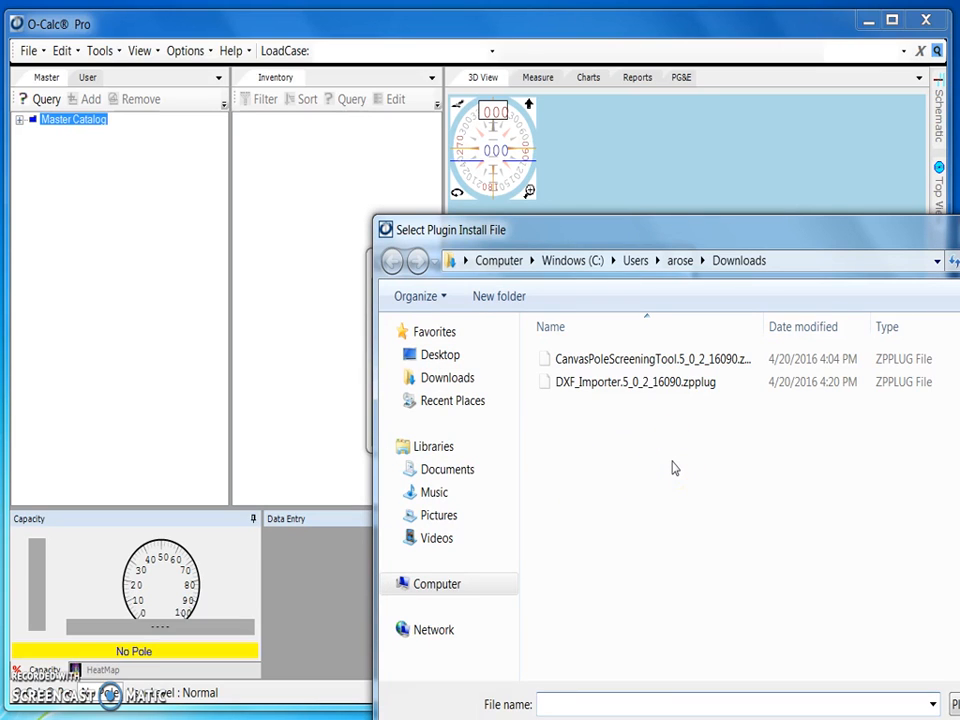
pyautogui.moveTo(690, 252)
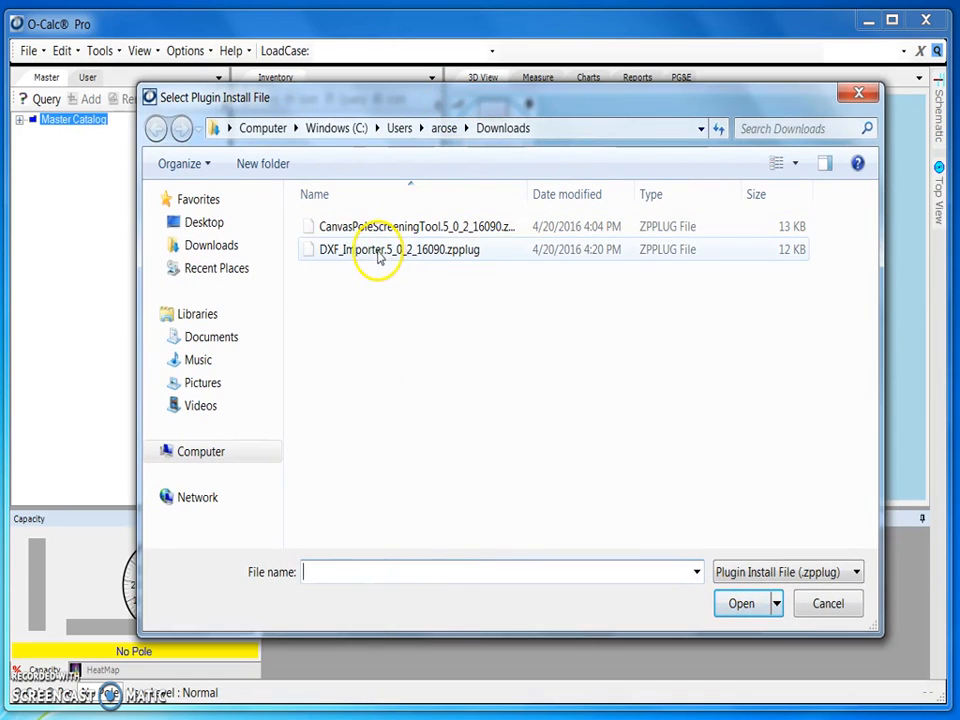
pyautogui.click(390, 249)
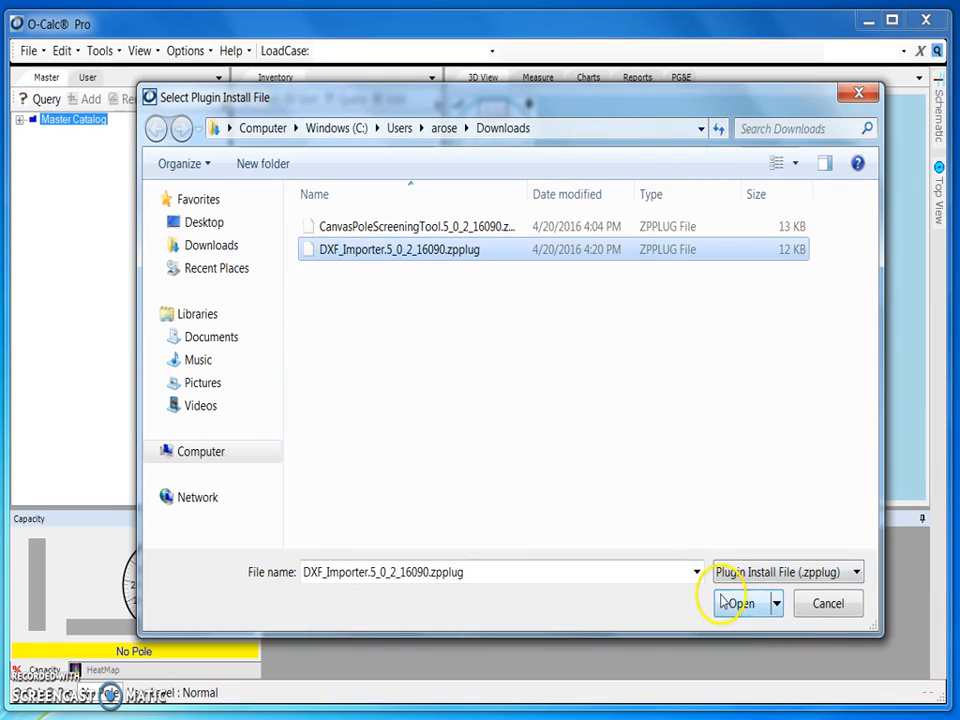
pyautogui.click(738, 603)
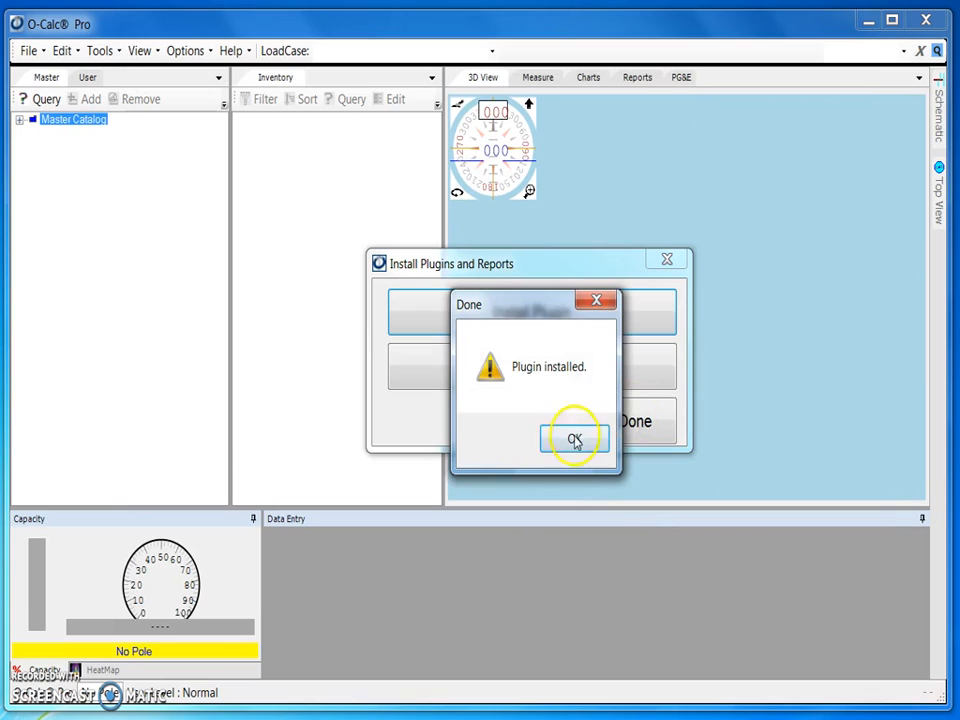
# - Confirm the installation, finish, and decline the restart prompt
pyautogui.click(574, 441)
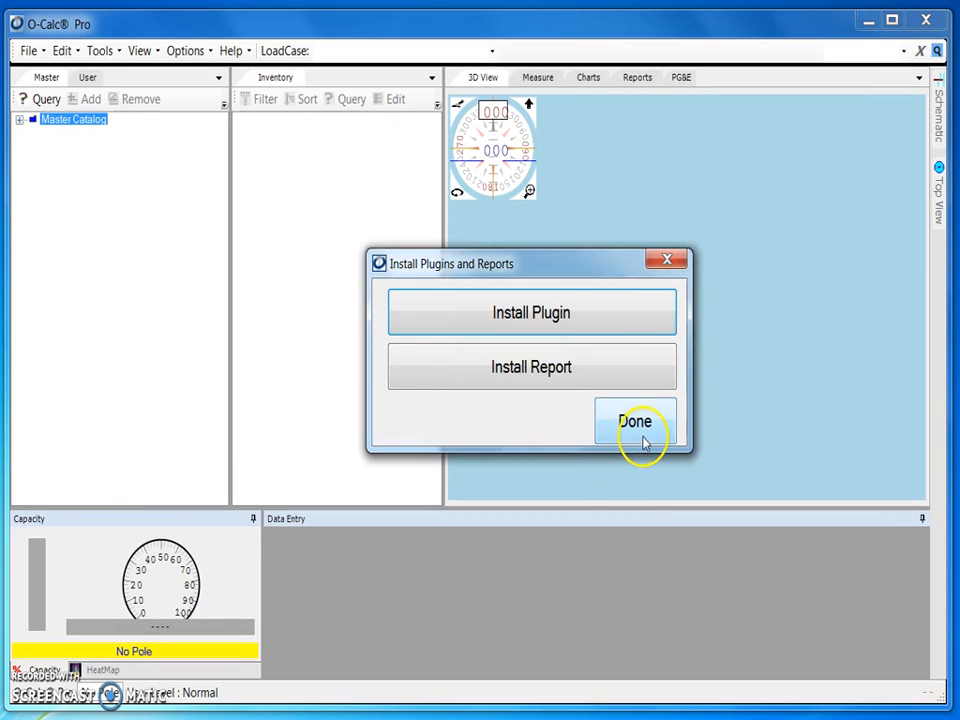
pyautogui.click(635, 420)
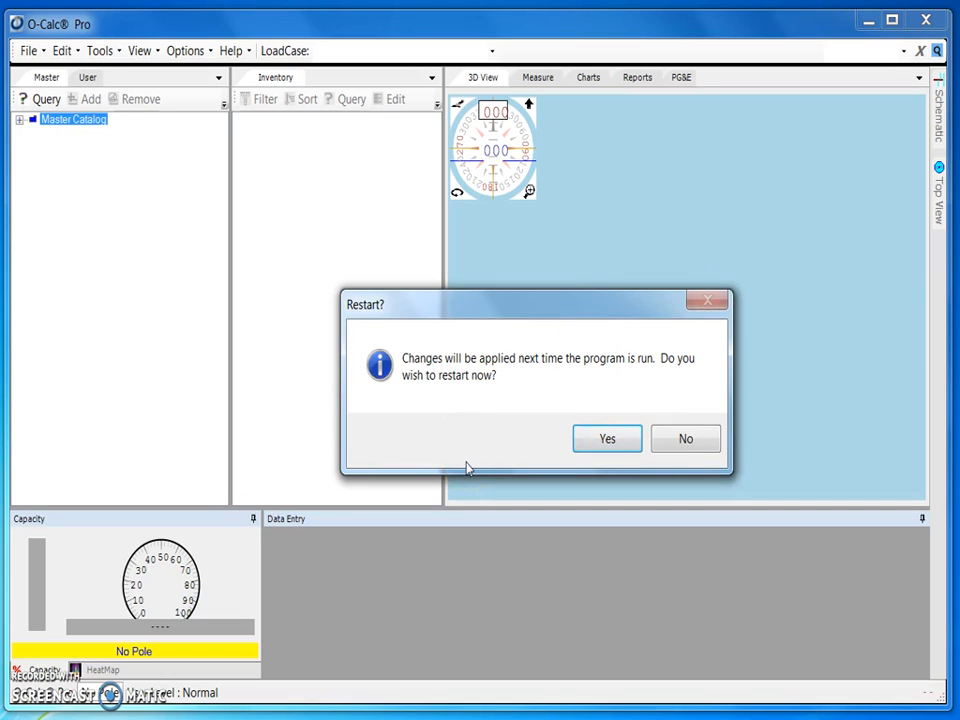
pyautogui.moveTo(565, 418)
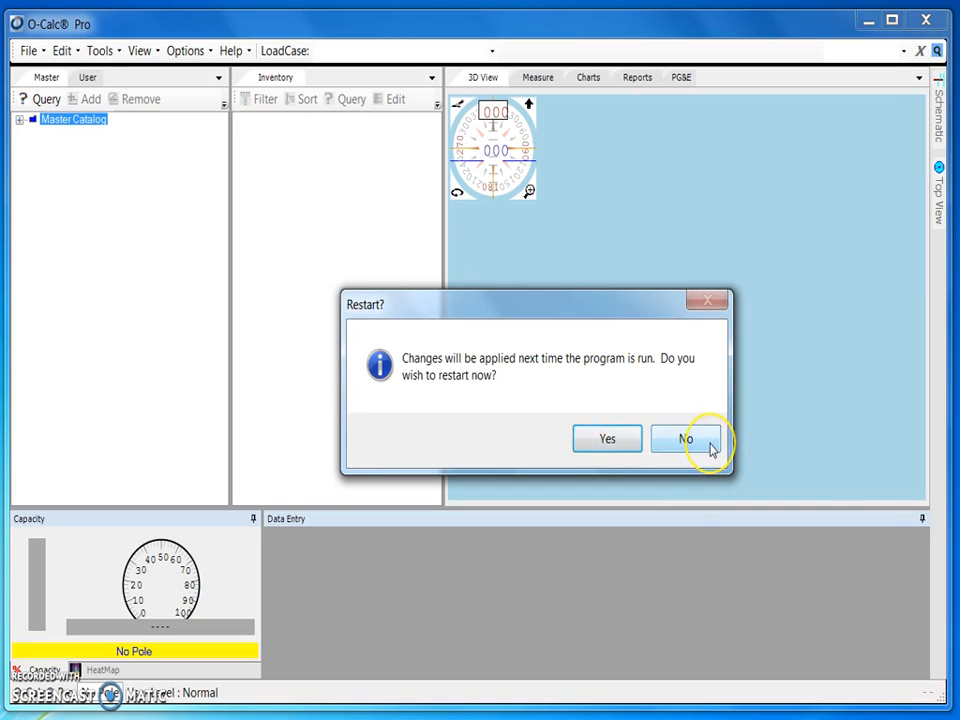
pyautogui.click(685, 438)
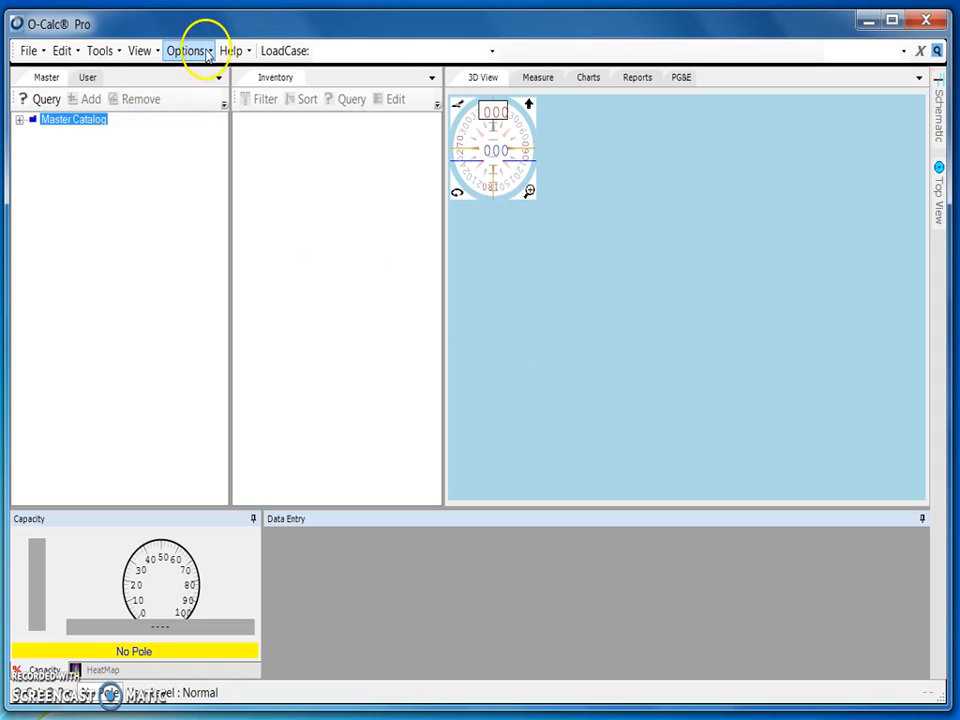
# - Select DXF_Importer.pplugin in Options > Manage Plugins
pyautogui.click(185, 50)
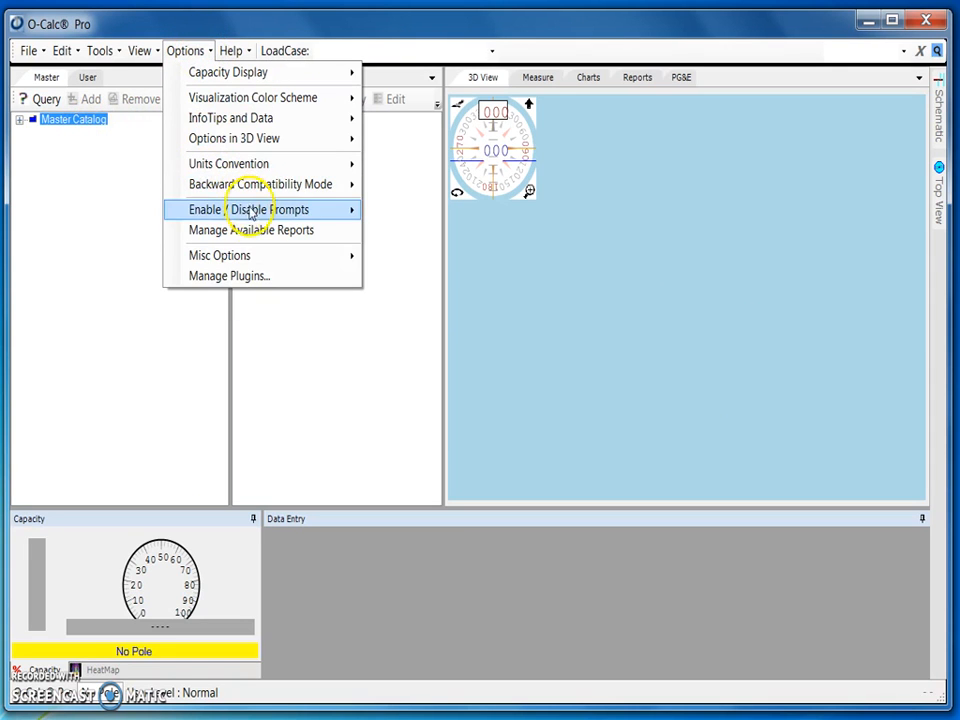
pyautogui.click(267, 281)
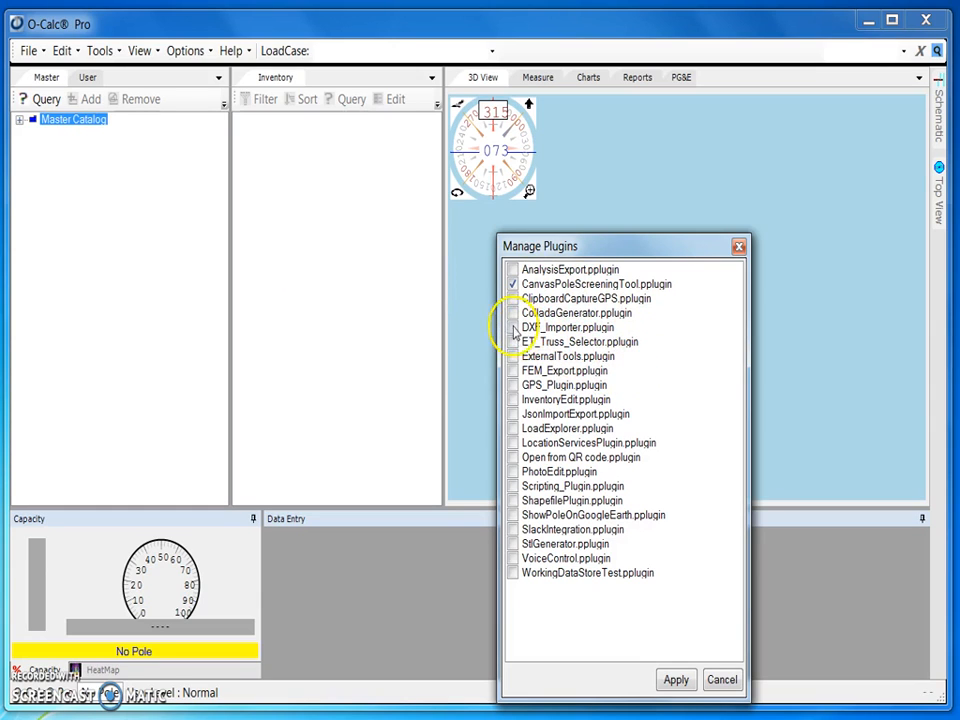
pyautogui.click(568, 327)
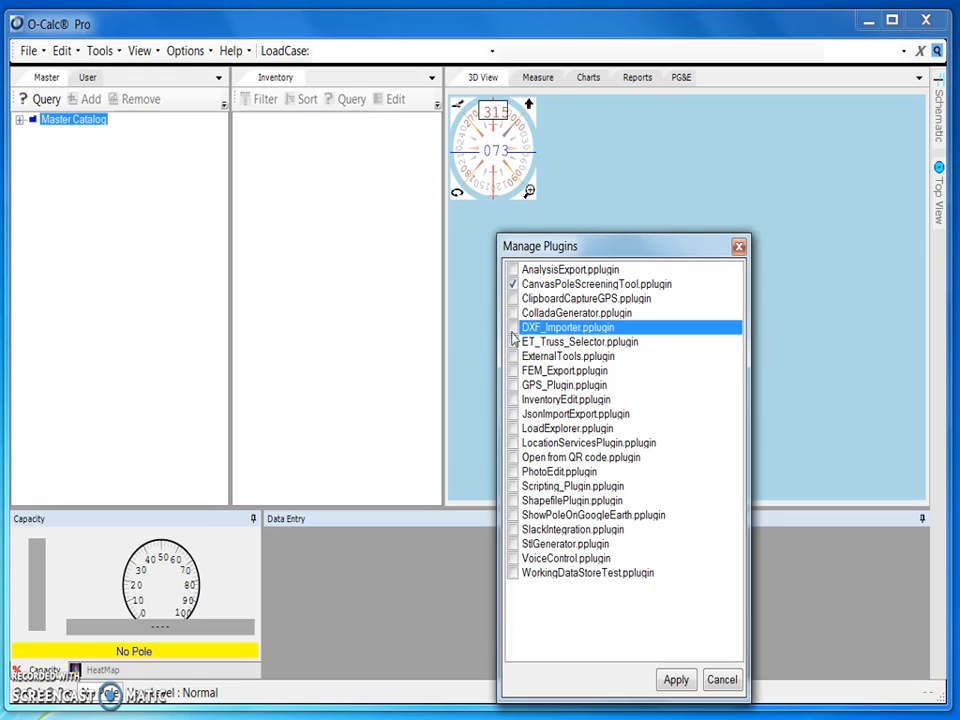
# - Enable DXF_Importer.pplugin, apply, and restart O-Calc Pro
pyautogui.click(513, 327)
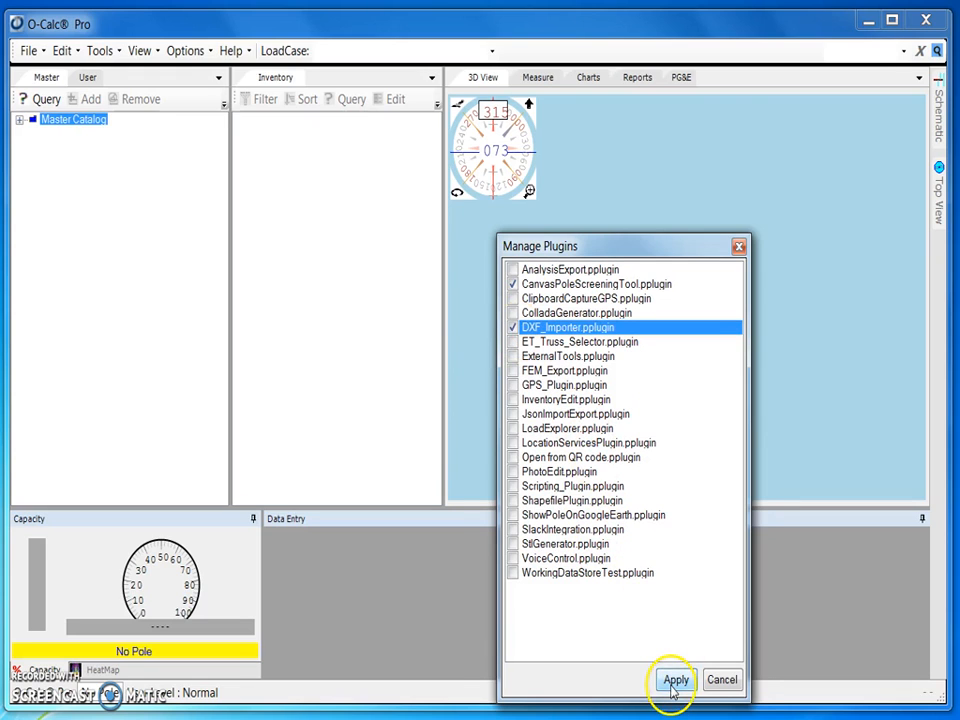
pyautogui.click(676, 680)
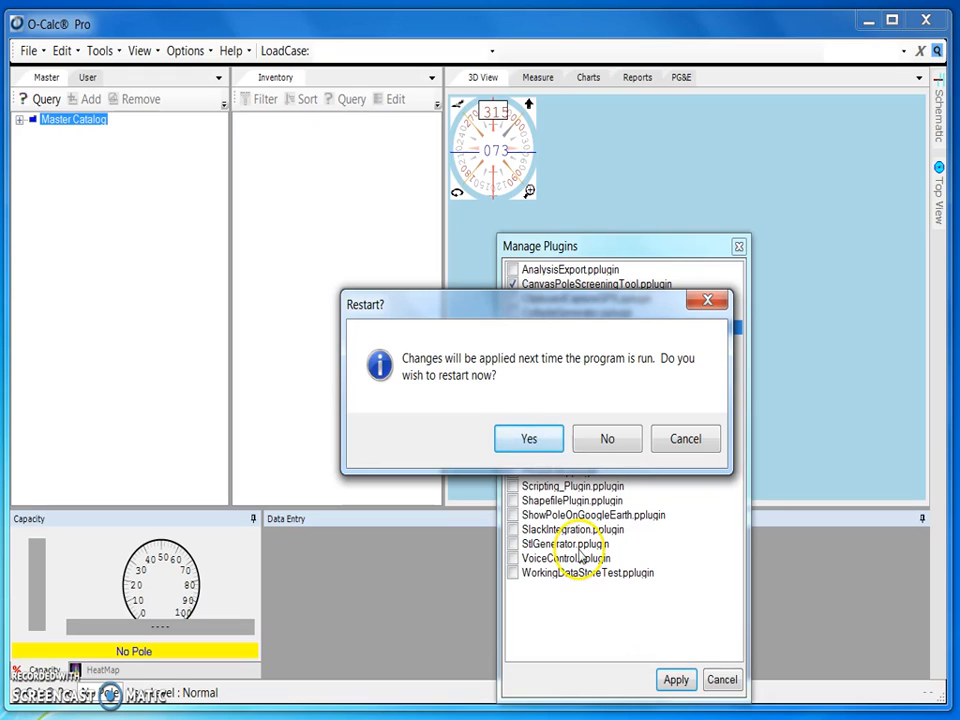
pyautogui.click(606, 439)
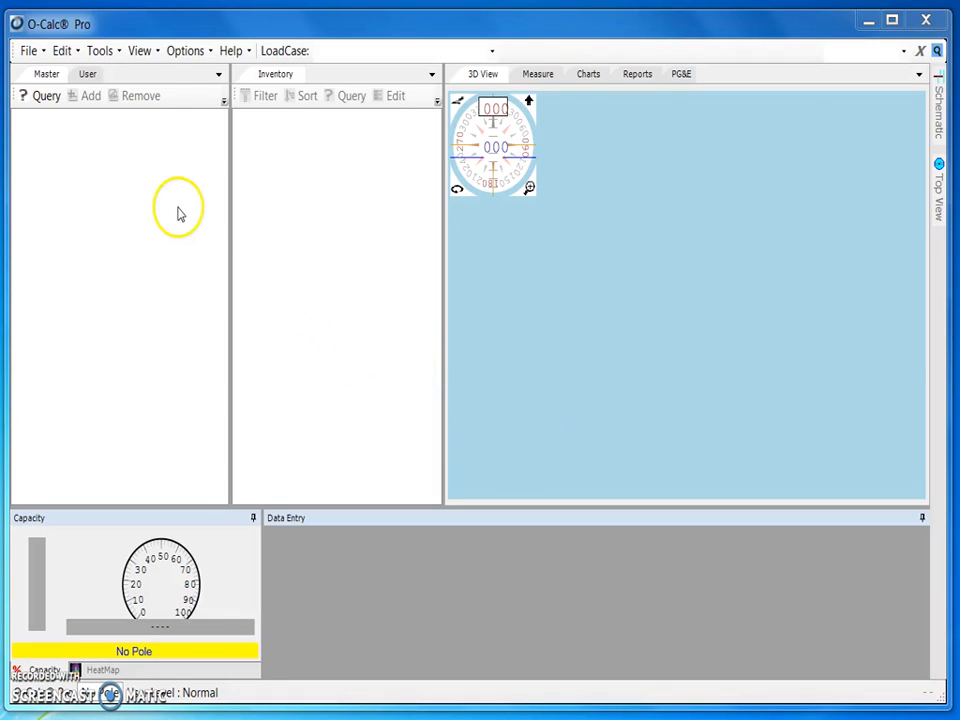
# - Check the Tools menu for the new DXF Import entry
pyautogui.click(99, 50)
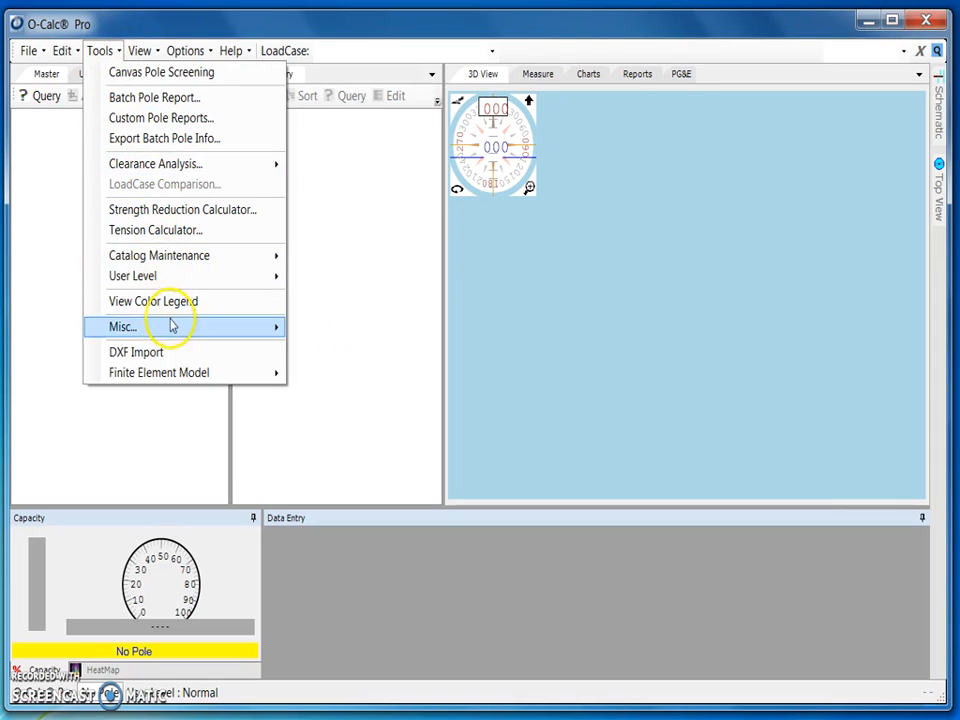
pyautogui.moveTo(137, 352)
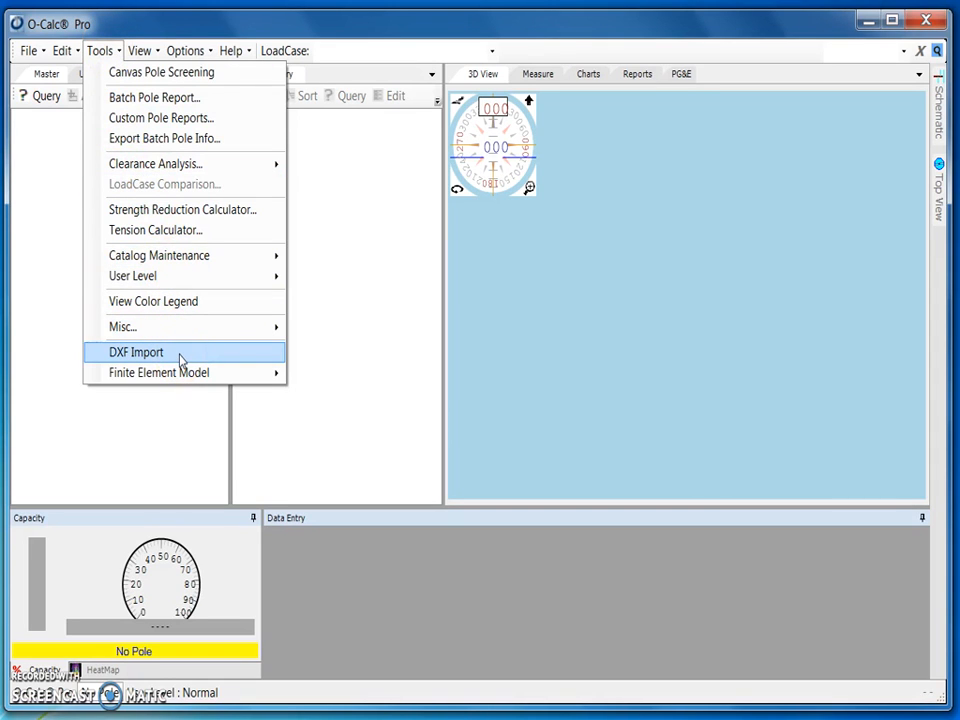